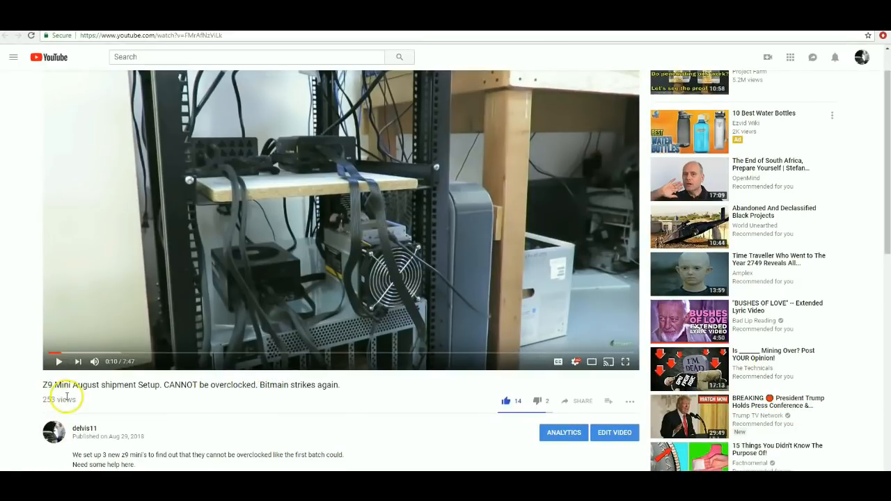
{"action": "mouse_move", "coordinate": [181, 397]}
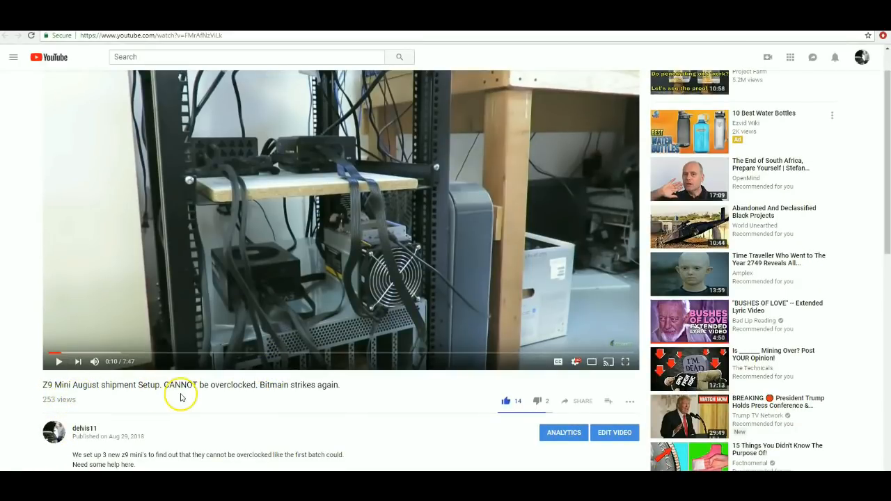
{"action": "mouse_move", "coordinate": [246, 400]}
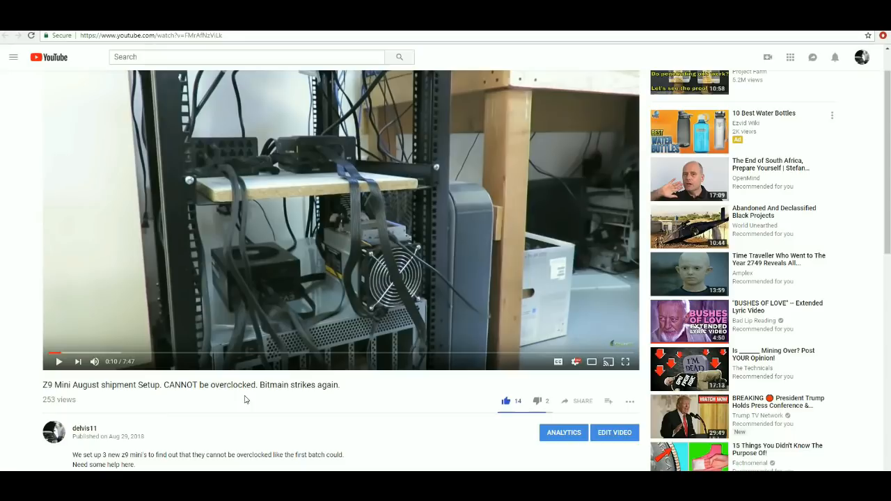
{"action": "mouse_move", "coordinate": [361, 383]}
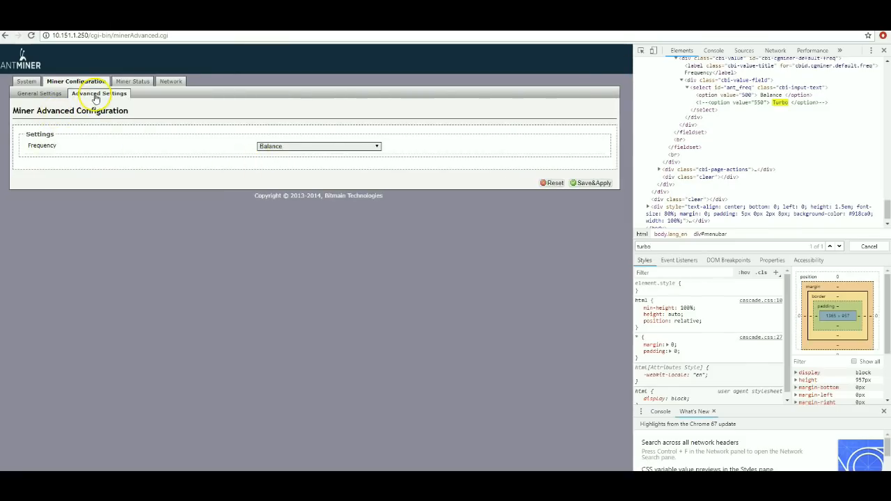
- Show miner 10.151.1.251's Advanced Settings, where the Frequency dropdown reads 700M
{"action": "left_click", "coordinate": [318, 145]}
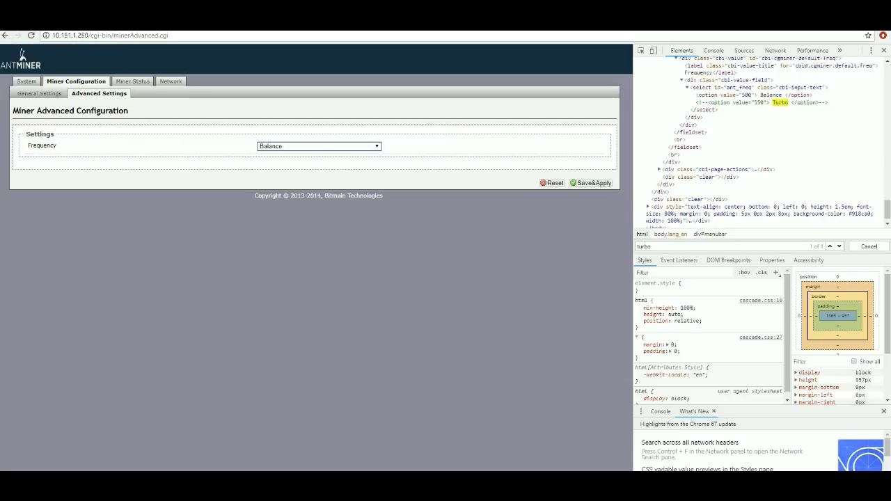
{"action": "left_click", "coordinate": [133, 80]}
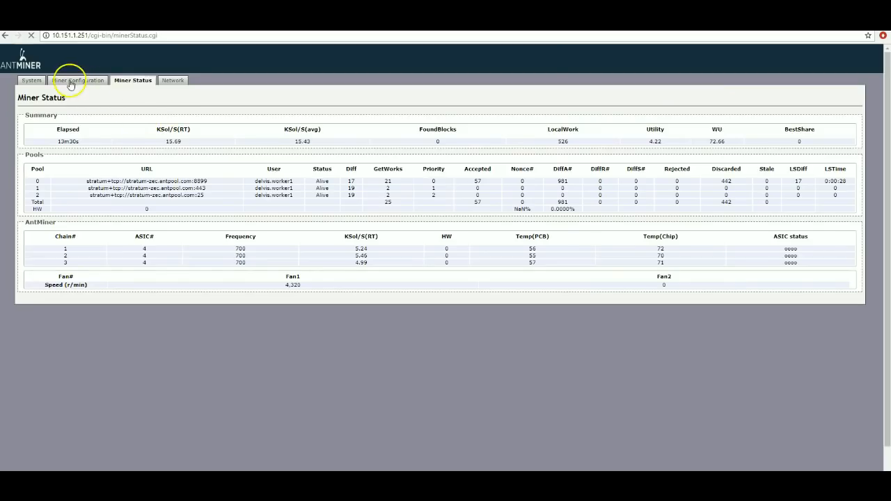
{"action": "left_click", "coordinate": [78, 80]}
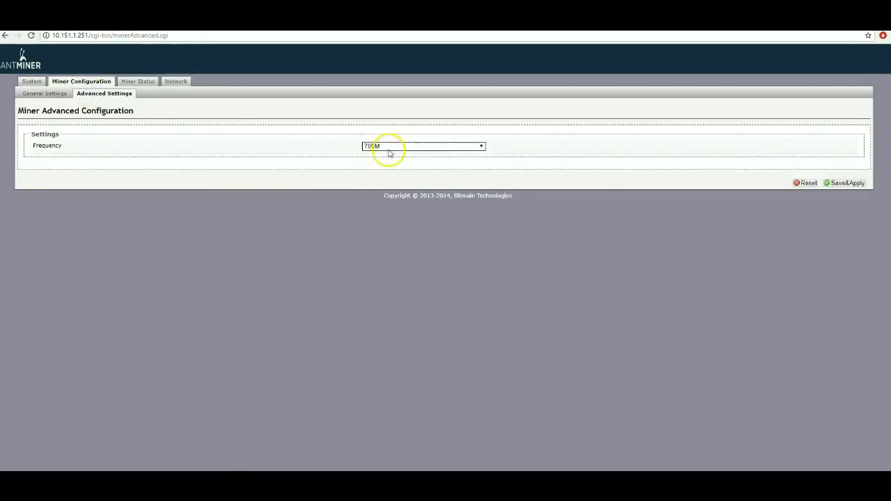
{"action": "mouse_move", "coordinate": [277, 126]}
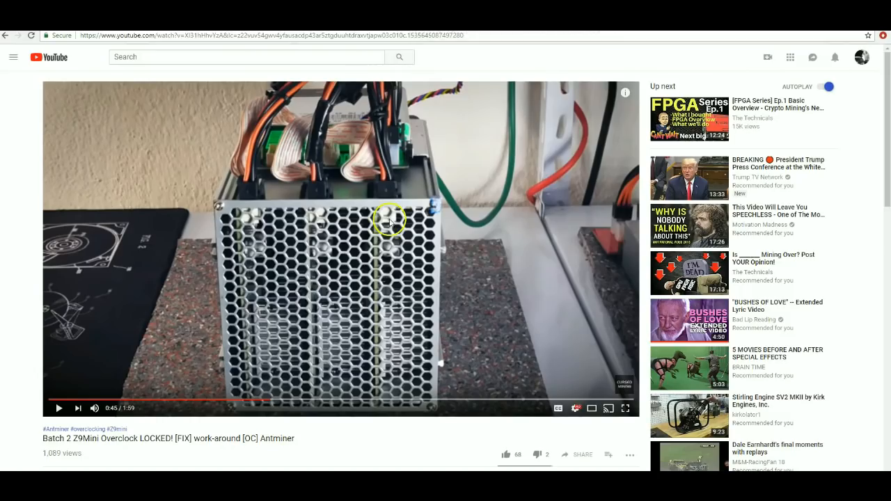
- Stop the Batch 2 Z9Mini overclock video at 0:48 on its frequency-editing caption
{"action": "scroll", "scroll_direction": "down", "scroll_amount": 3}
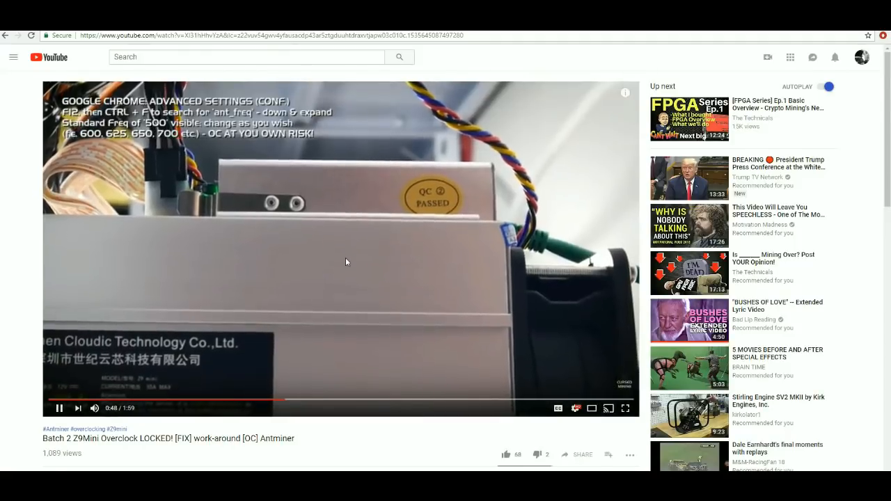
{"action": "scroll", "scroll_direction": "down", "scroll_amount": 3}
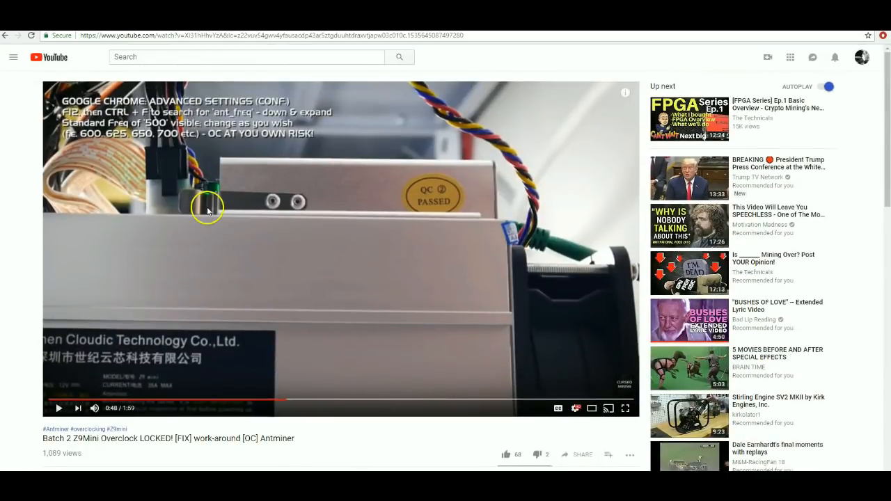
{"action": "mouse_move", "coordinate": [148, 149]}
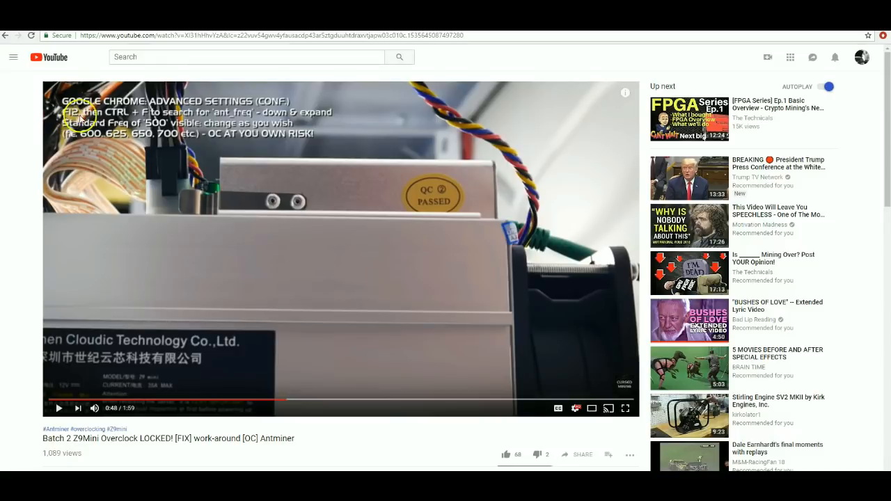
{"action": "mouse_move", "coordinate": [254, 116]}
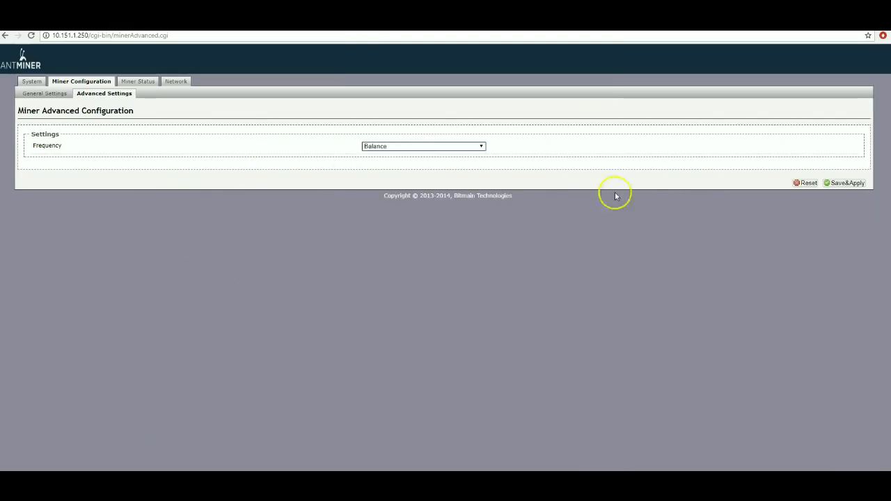
- Use the inspector to change the Balance option's ant_freq value from 500 to 600
{"action": "key", "text": "F12"}
{"action": "type", "text": "turbo"}
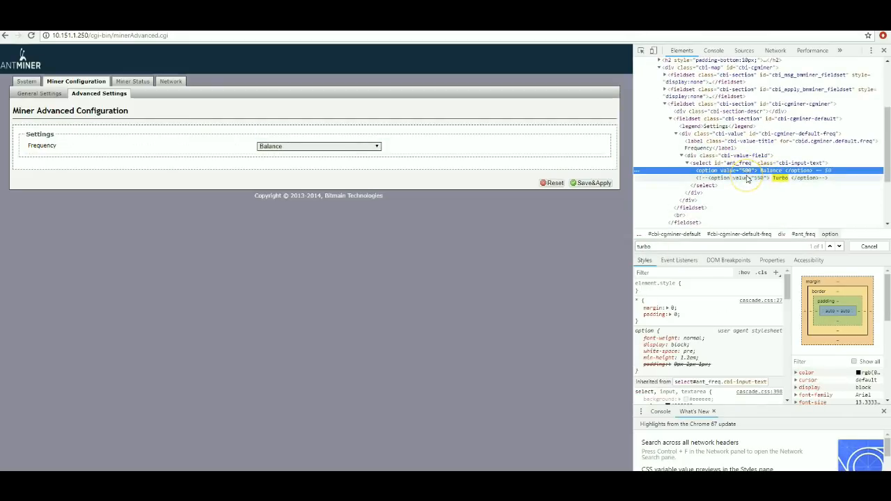
{"action": "right_click", "coordinate": [745, 171]}
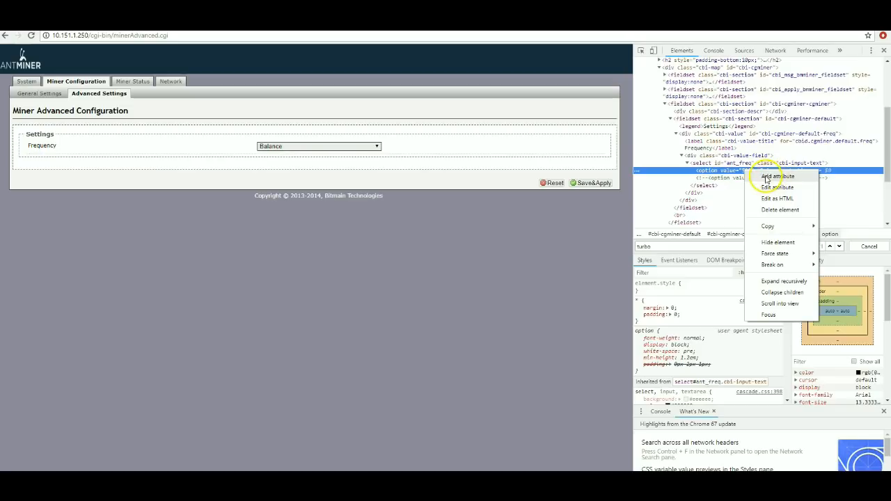
{"action": "left_click", "coordinate": [774, 176]}
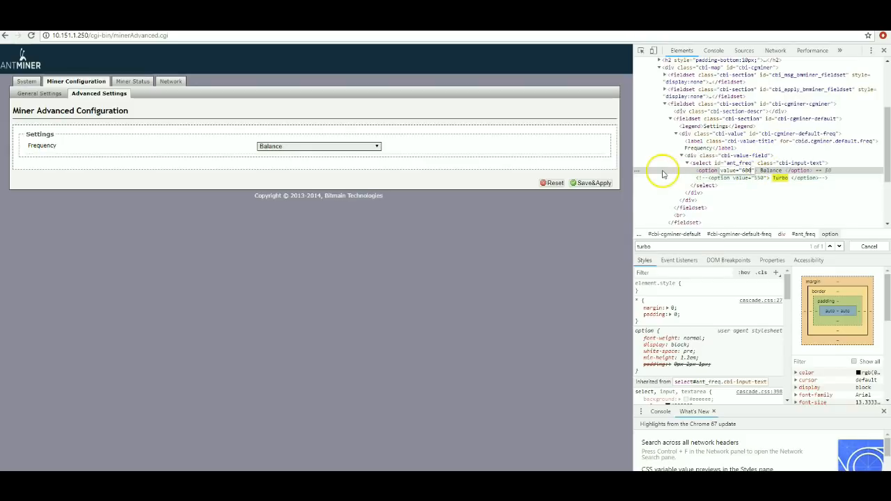
{"action": "left_click", "coordinate": [748, 170]}
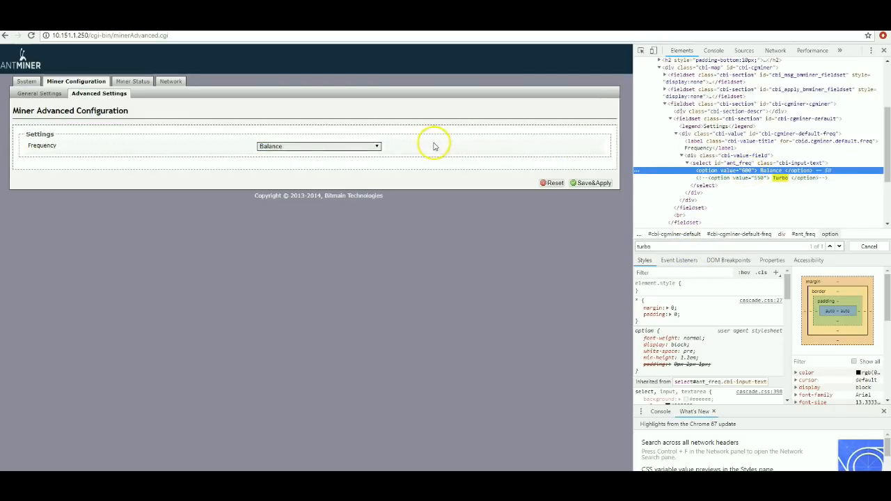
{"action": "left_click", "coordinate": [591, 183]}
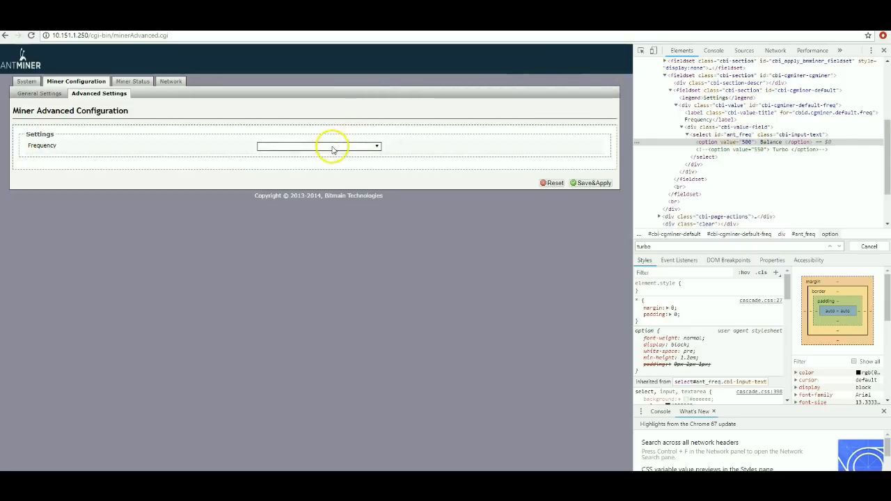
- Save&Apply the Balance frequency, then refresh Miner Status showing chains still at 500
{"action": "left_click", "coordinate": [318, 146]}
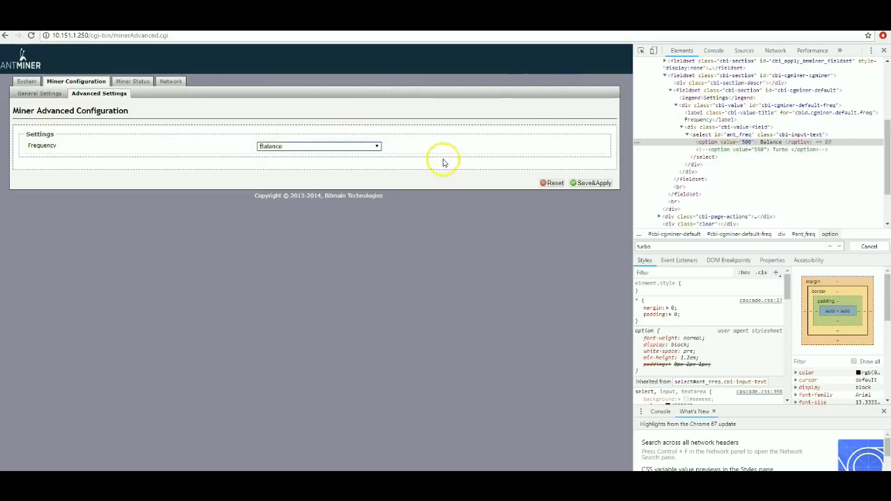
{"action": "left_click", "coordinate": [591, 182]}
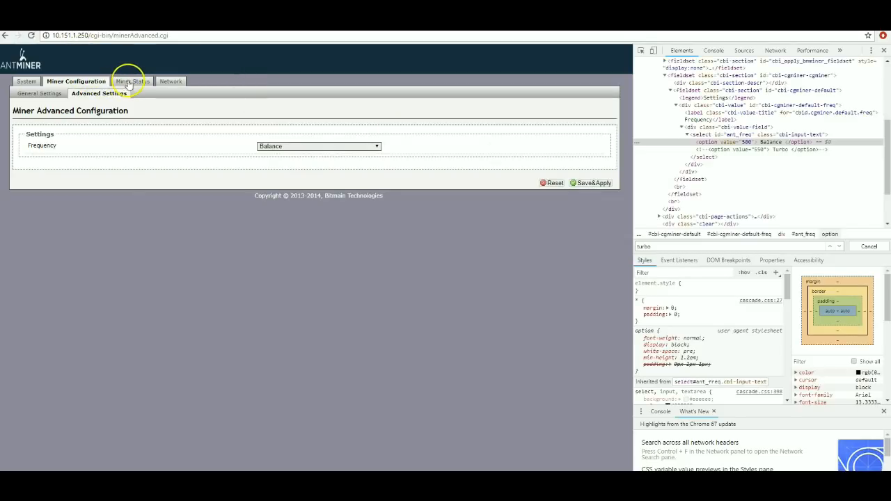
{"action": "left_click", "coordinate": [133, 82]}
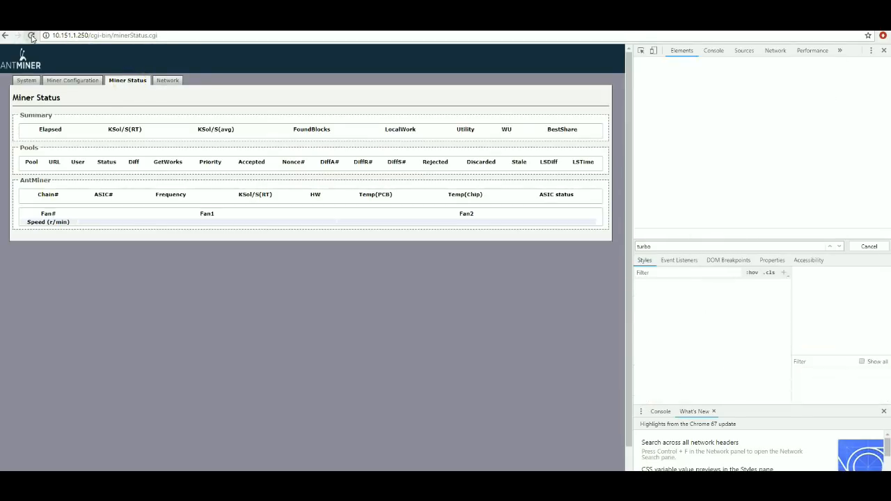
{"action": "left_click", "coordinate": [32, 36]}
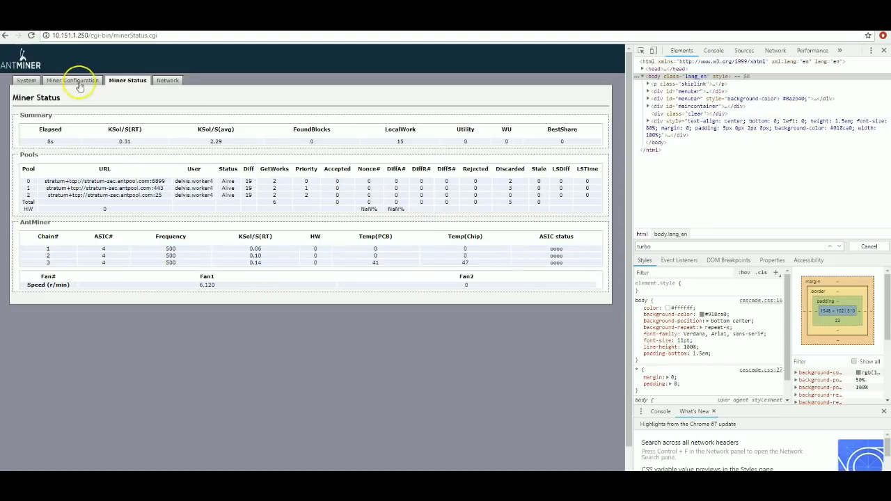
{"action": "left_click", "coordinate": [73, 80]}
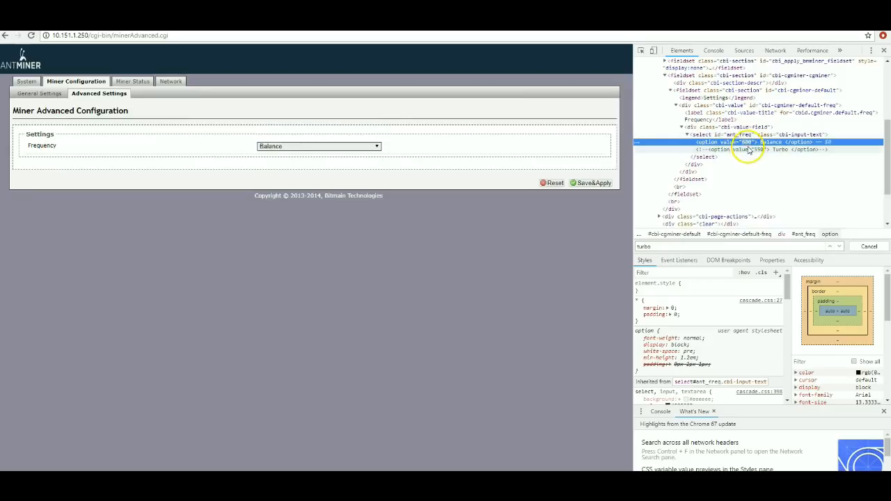
{"action": "mouse_move", "coordinate": [644, 164]}
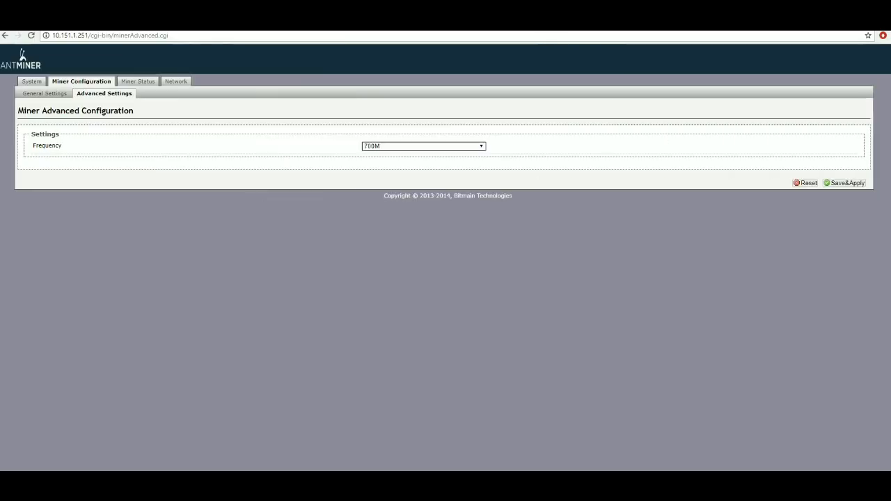
- View miner 10.151.1.206's status with all three chains at frequency 650
{"action": "left_click", "coordinate": [138, 81]}
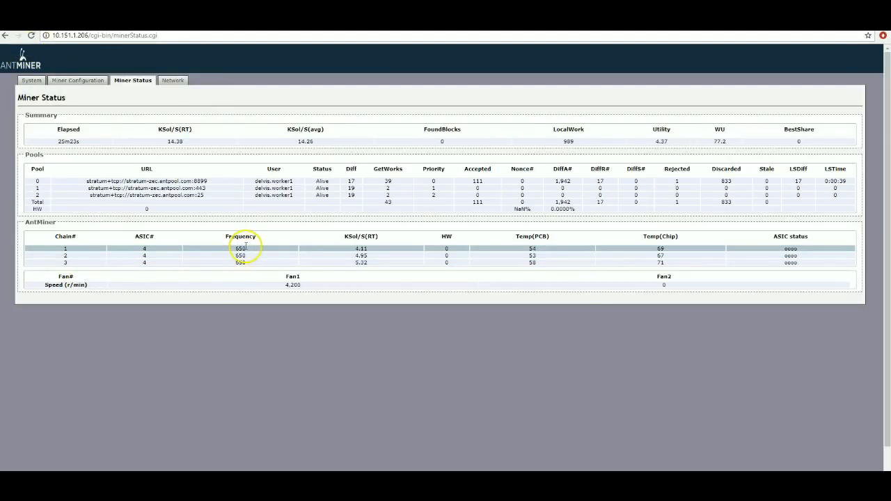
{"action": "left_click", "coordinate": [32, 81]}
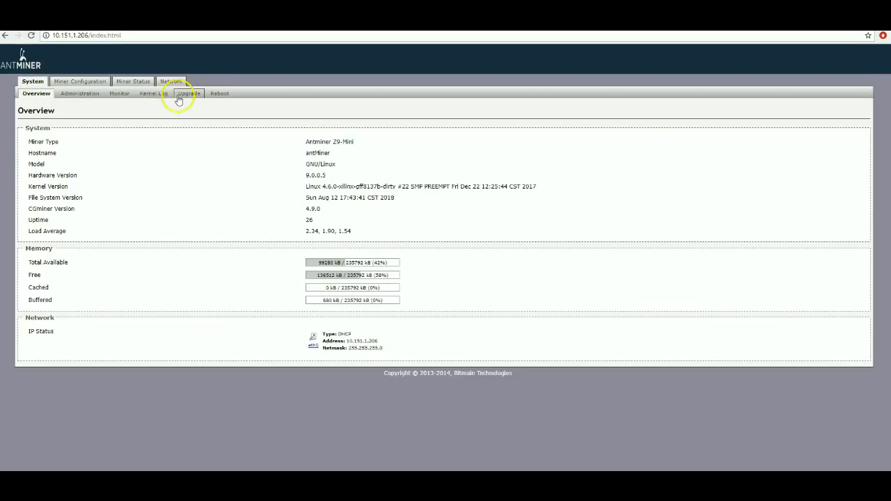
{"action": "left_click", "coordinate": [186, 92]}
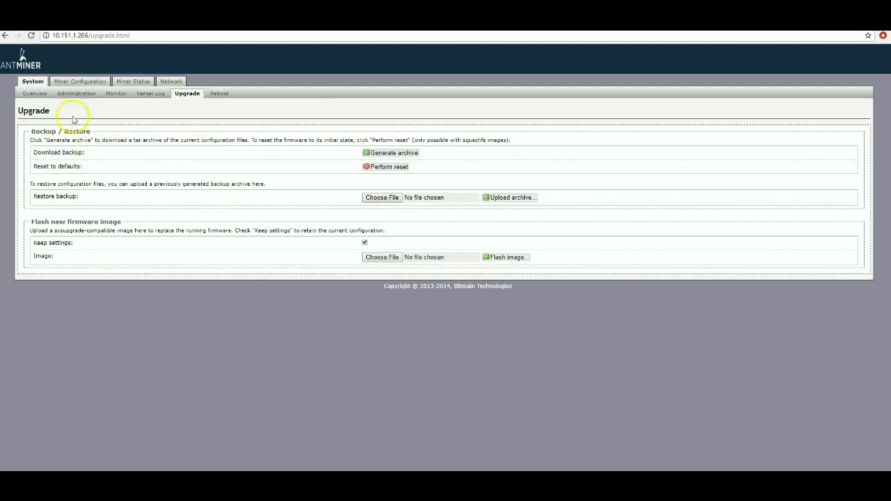
{"action": "left_click", "coordinate": [132, 81]}
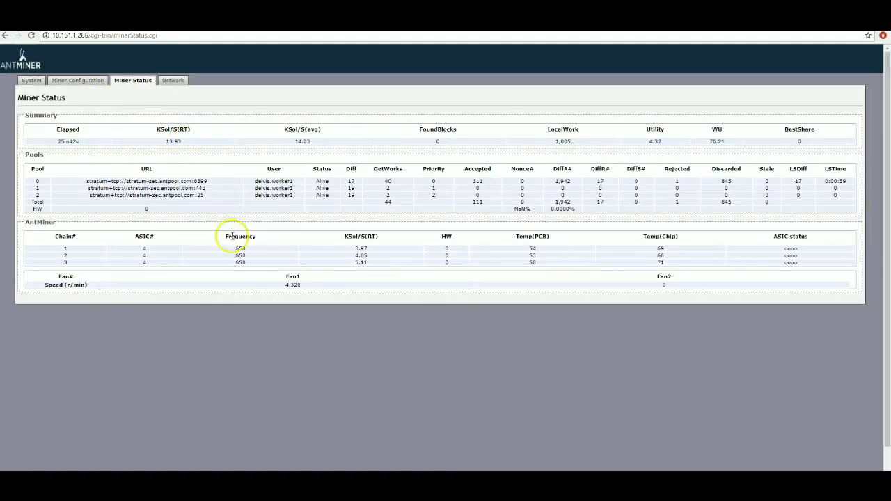
{"action": "mouse_move", "coordinate": [372, 255]}
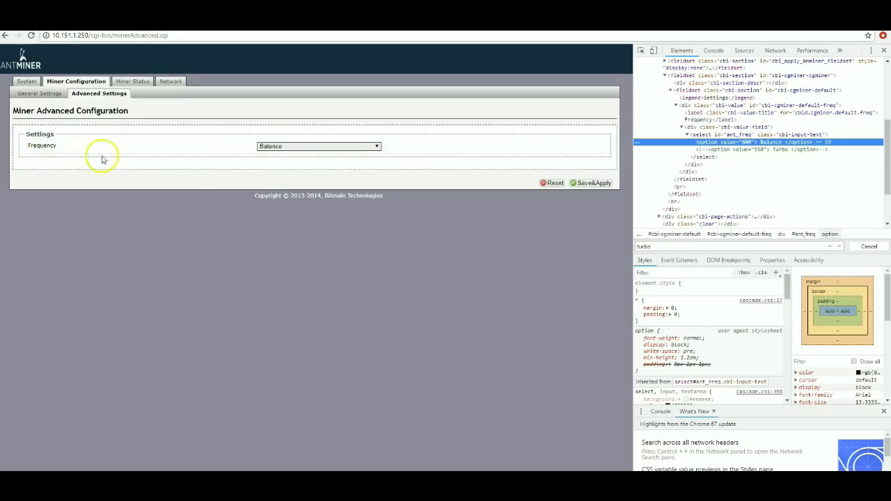
- Check 10.151.1.250's status at frequency 500 and open its System > Upgrade page
{"action": "left_click", "coordinate": [132, 81]}
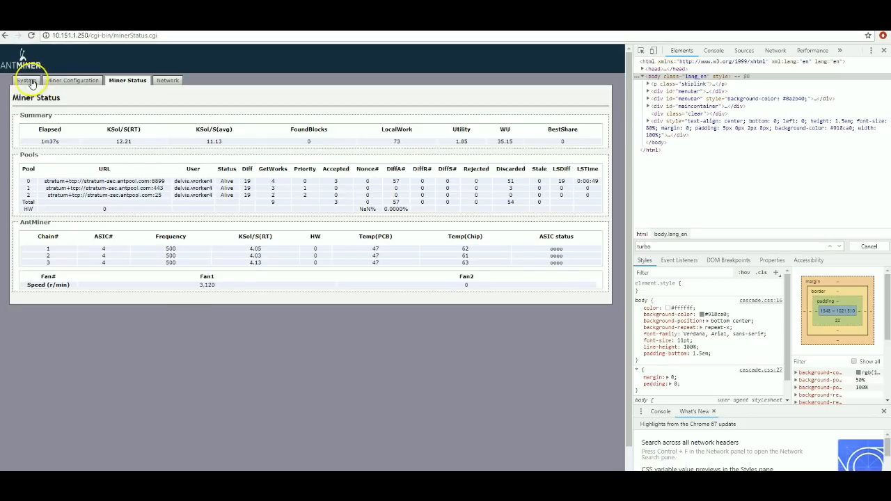
{"action": "left_click", "coordinate": [26, 80]}
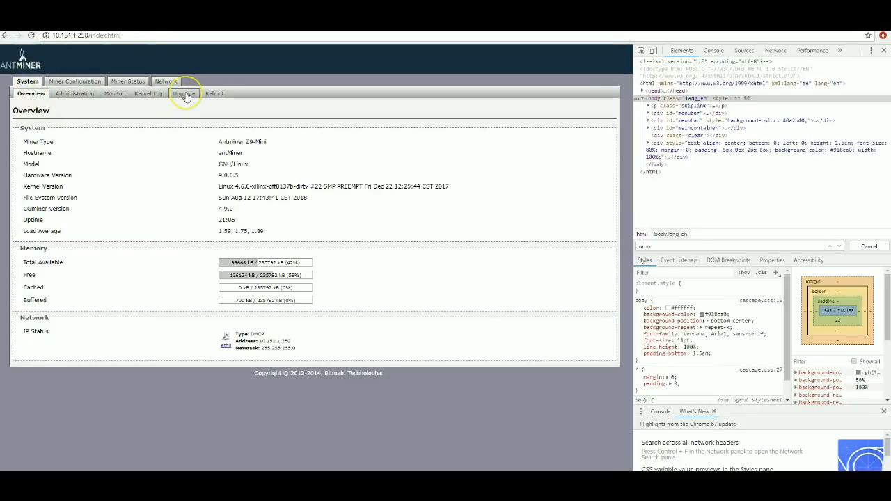
{"action": "left_click", "coordinate": [184, 93]}
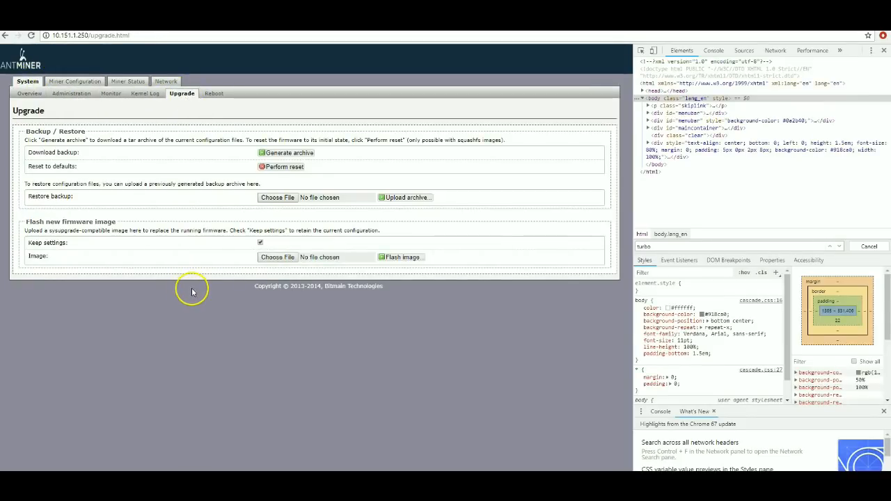
{"action": "mouse_move", "coordinate": [198, 286]}
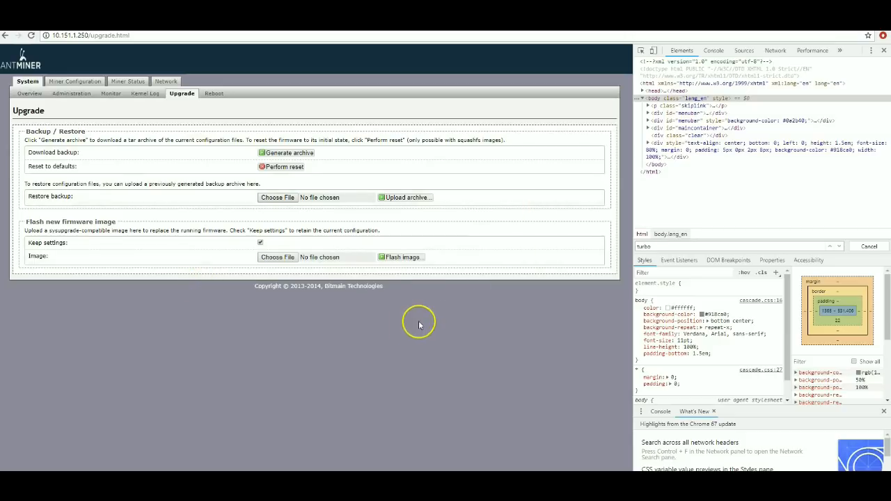
{"action": "left_click", "coordinate": [285, 153]}
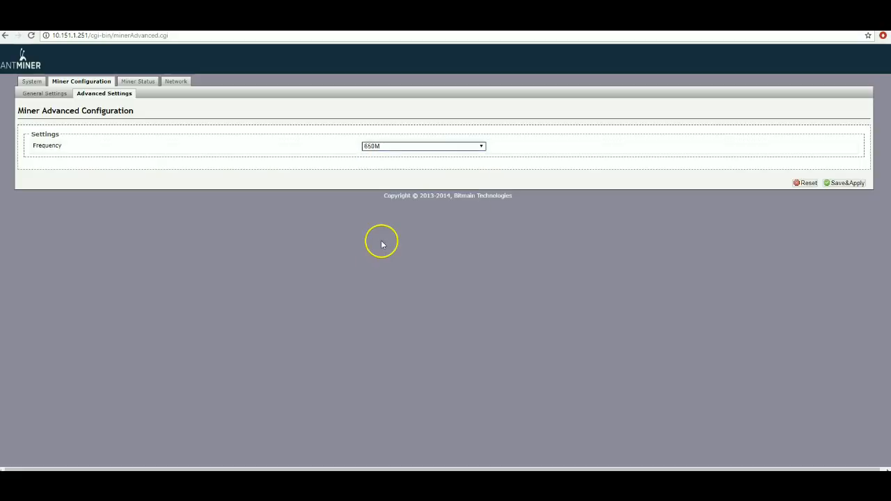
- View miner 10.151.1.251's Advanced Settings with frequency 650M
{"action": "left_click", "coordinate": [847, 183]}
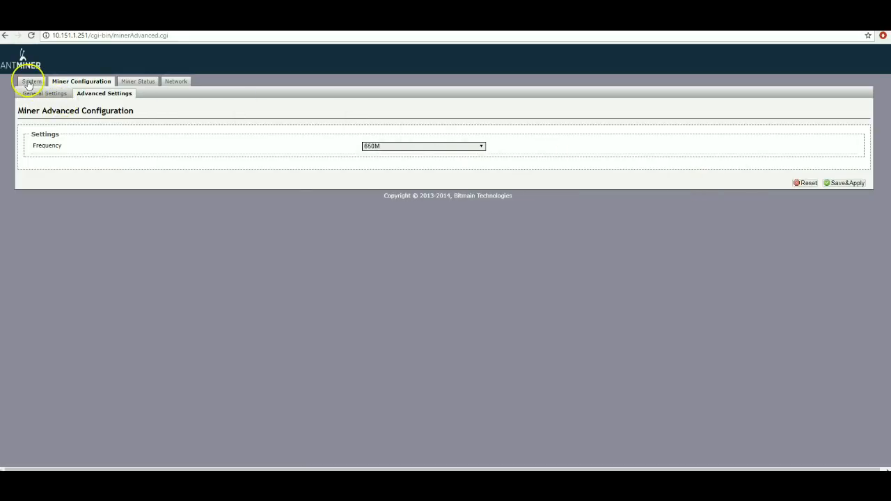
- Open System > Upgrade on the 650M miner and generate its configuration archive
{"action": "left_click", "coordinate": [186, 92]}
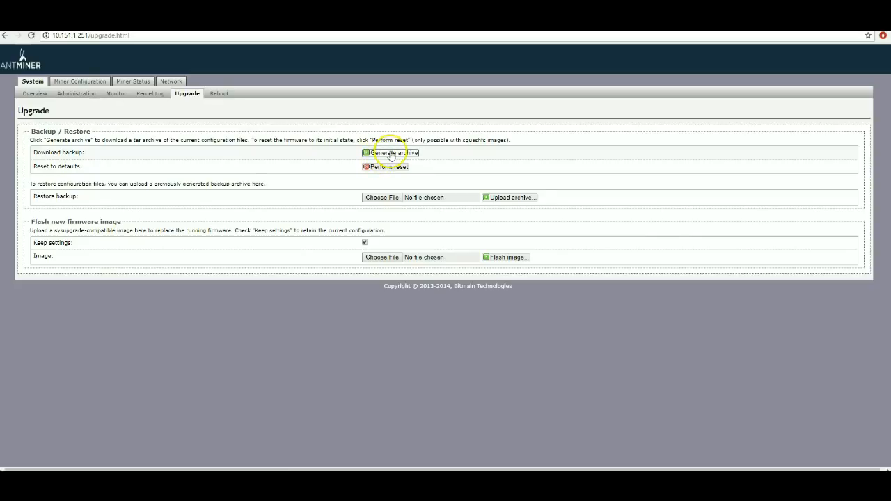
{"action": "left_click", "coordinate": [394, 152]}
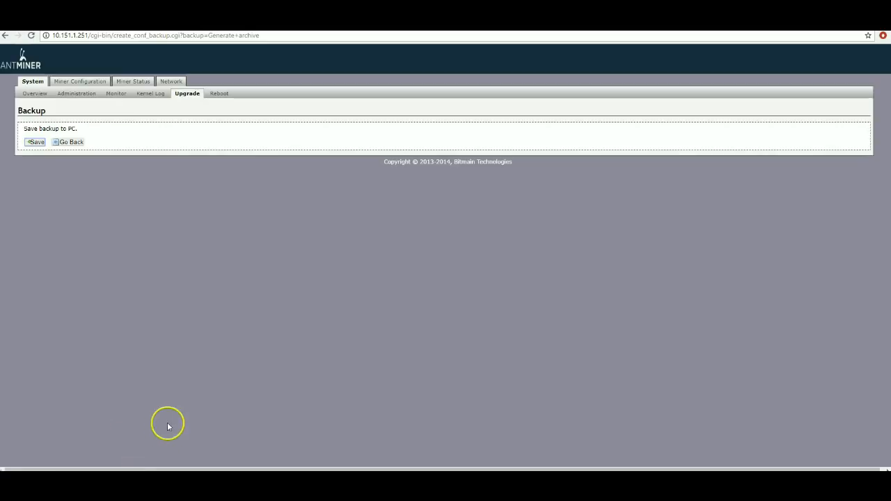
{"action": "mouse_move", "coordinate": [171, 414]}
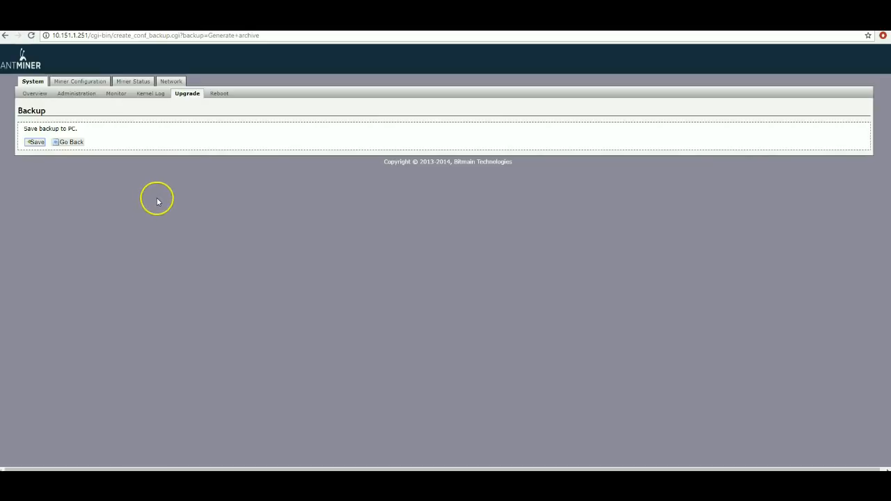
{"action": "key", "text": "f12"}
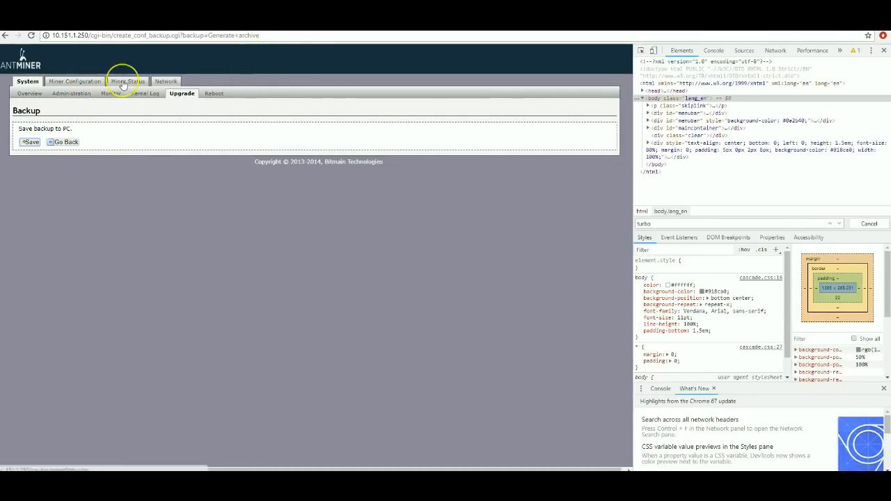
- Confirm miner 10.151.1.250 runs at 500, then open its System > Upgrade page
{"action": "left_click", "coordinate": [127, 80]}
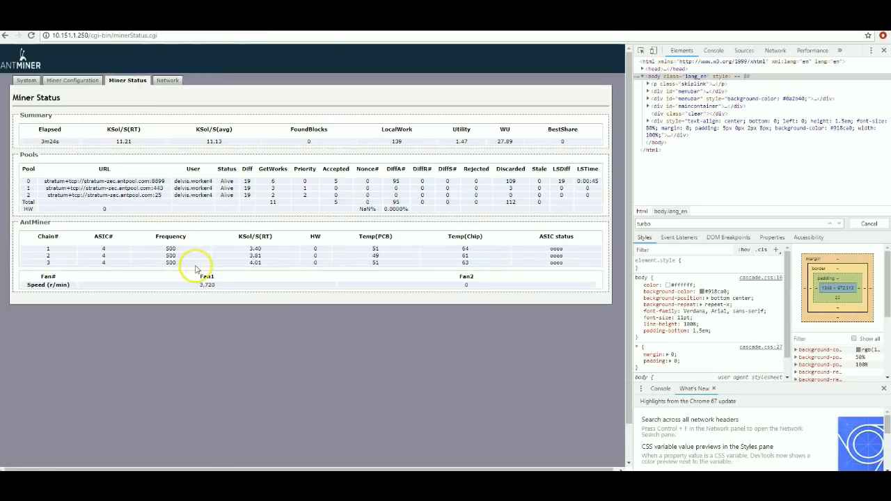
{"action": "mouse_move", "coordinate": [55, 107]}
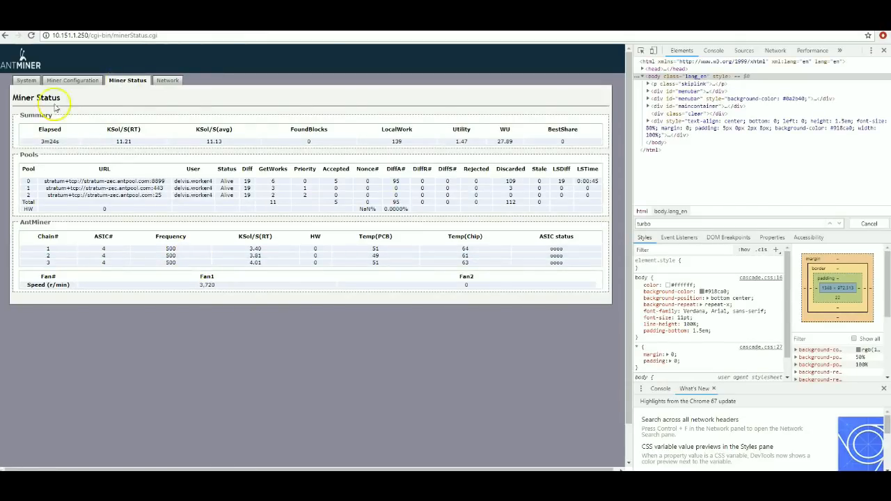
{"action": "left_click", "coordinate": [26, 80]}
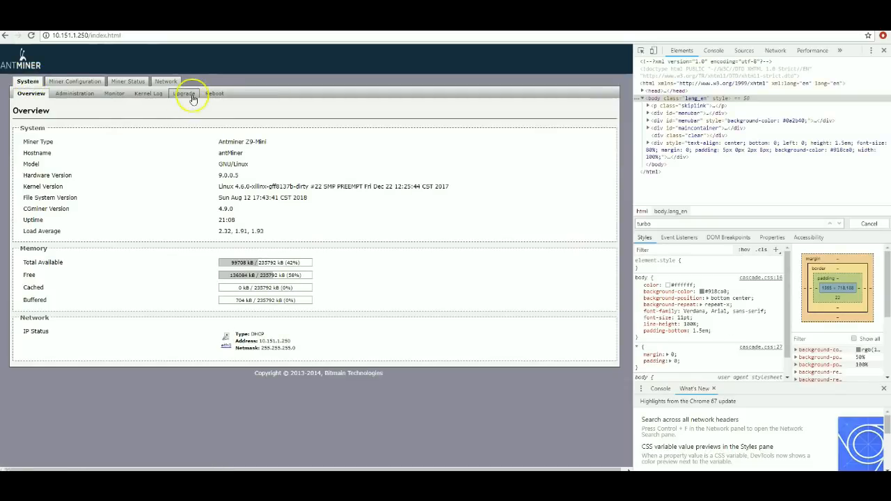
{"action": "left_click", "coordinate": [183, 93]}
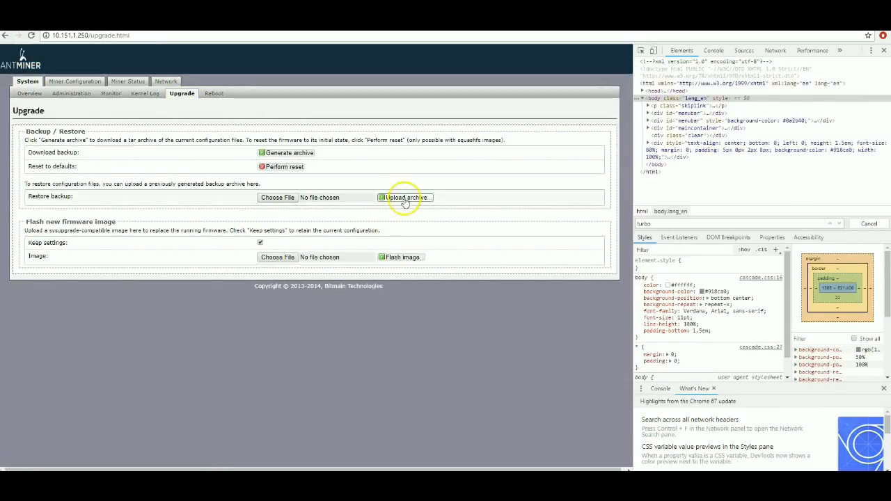
{"action": "mouse_move", "coordinate": [277, 197]}
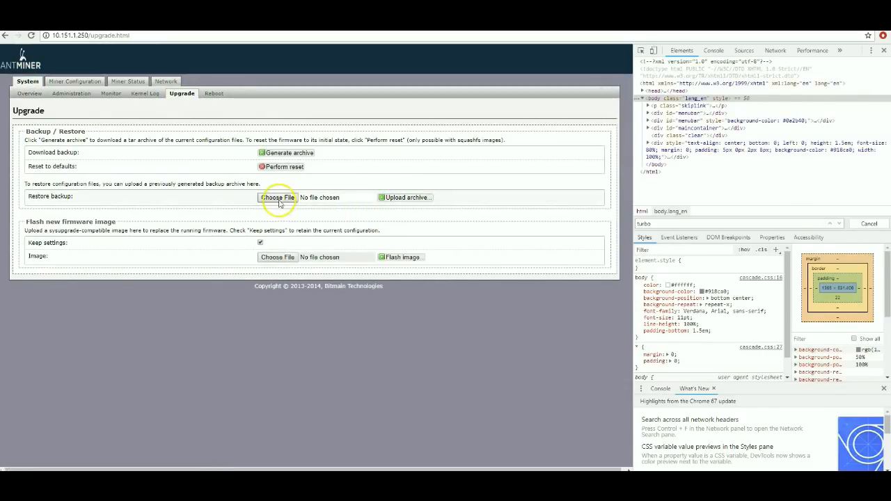
- Attach the Desktop archive antminer_backup_2018-08-30_173110-650 to the restore form
{"action": "left_click", "coordinate": [277, 197]}
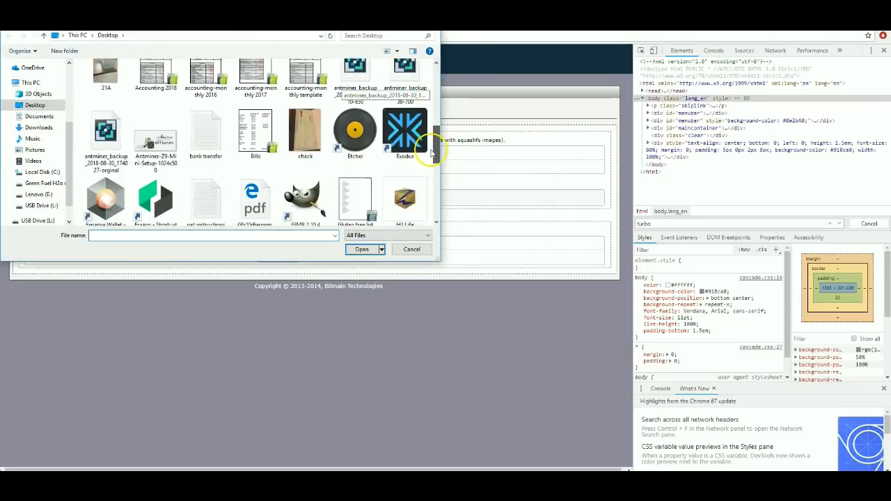
{"action": "scroll", "scroll_direction": "down", "scroll_amount": 3}
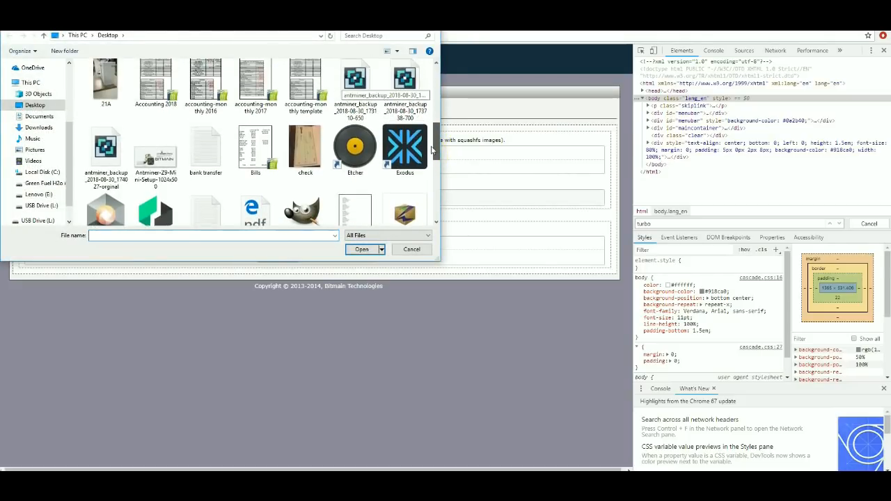
{"action": "left_click", "coordinate": [106, 167]}
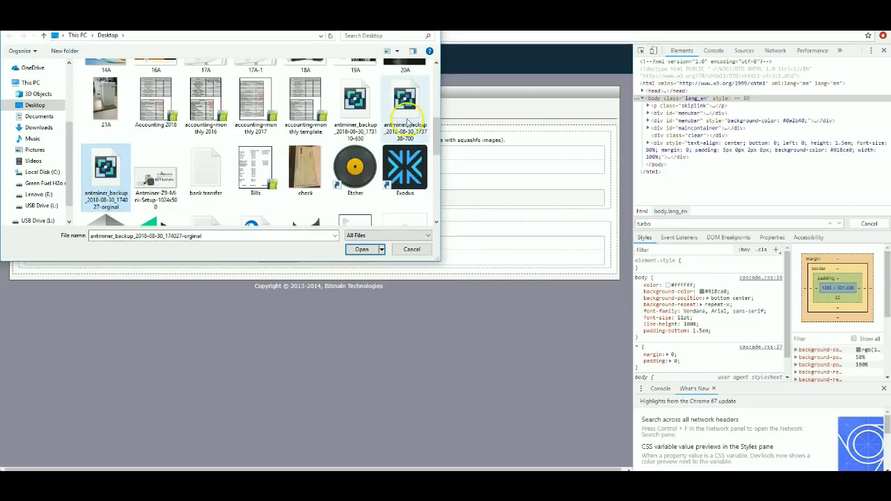
{"action": "left_click", "coordinate": [354, 101]}
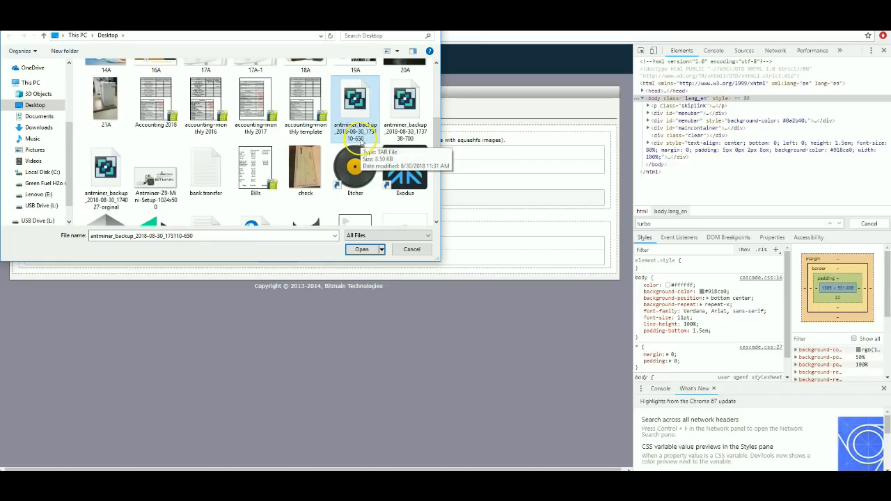
{"action": "left_click", "coordinate": [361, 250]}
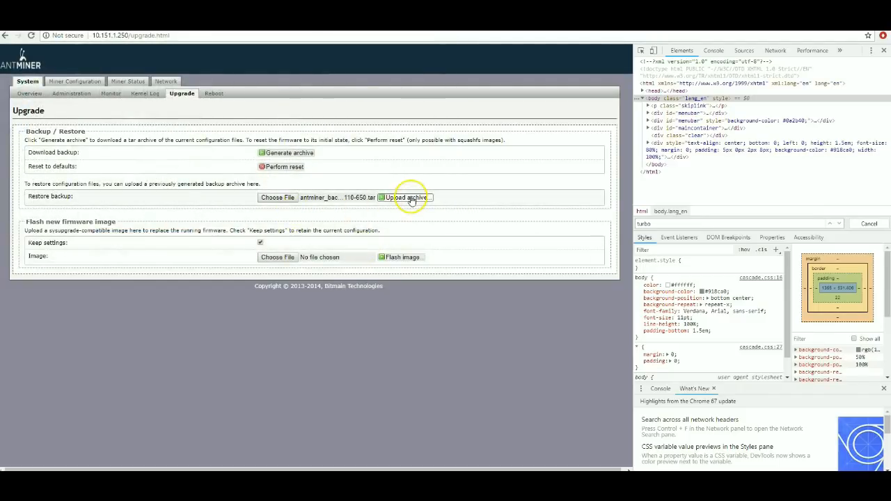
- Upload the 650 backup archive to miner 10.151.1.250 and confirm restoring the configuration files
{"action": "left_click", "coordinate": [406, 197]}
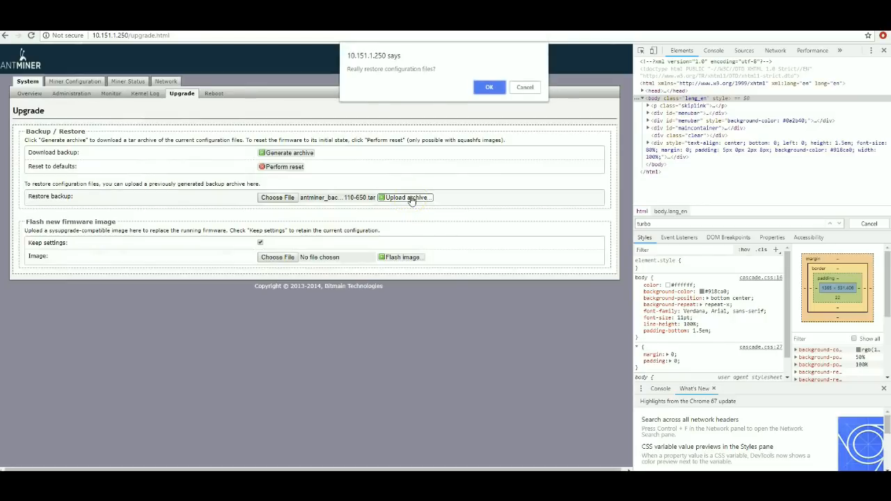
{"action": "mouse_move", "coordinate": [399, 80]}
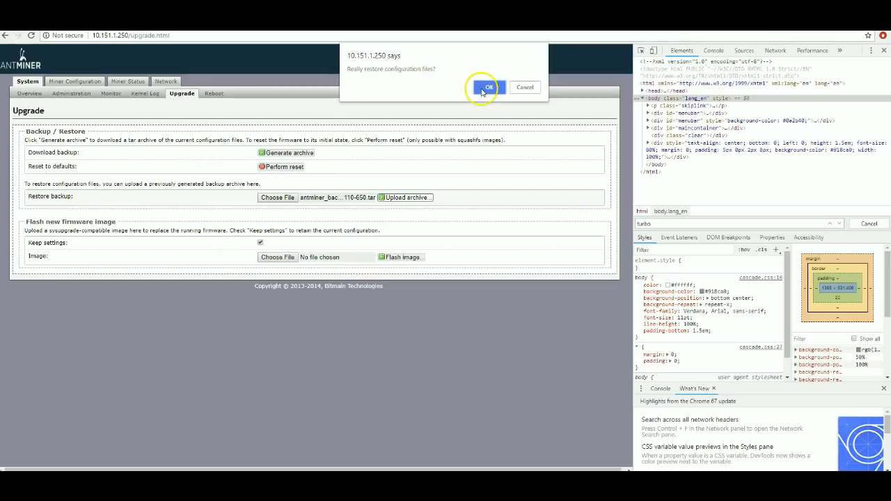
{"action": "left_click", "coordinate": [488, 88]}
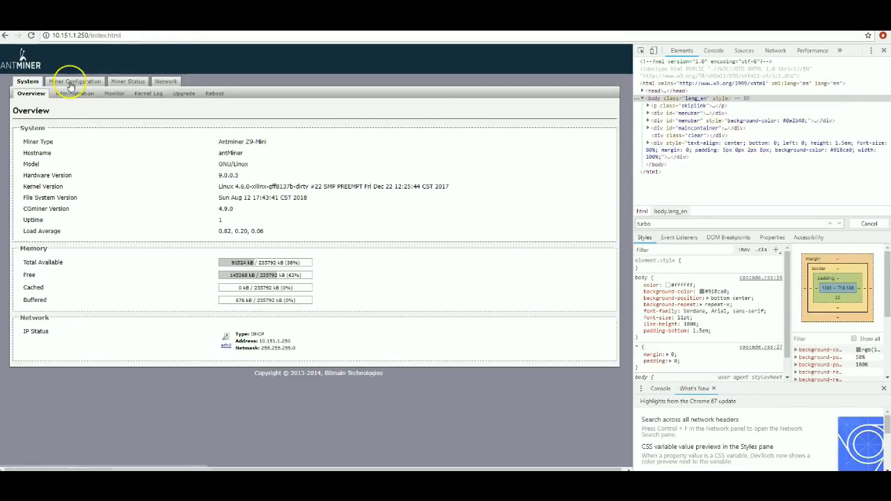
- Review the restored pool settings, then confirm all three chains run at frequency 650
{"action": "left_click", "coordinate": [76, 81]}
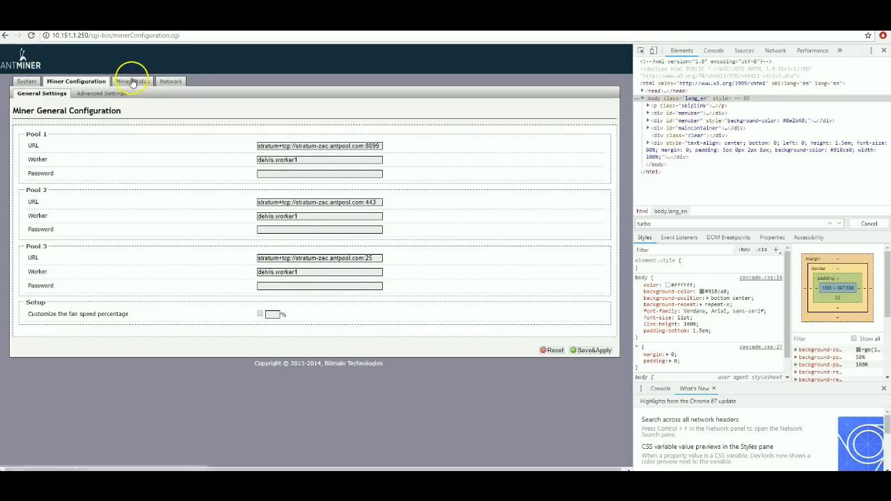
{"action": "left_click", "coordinate": [131, 81]}
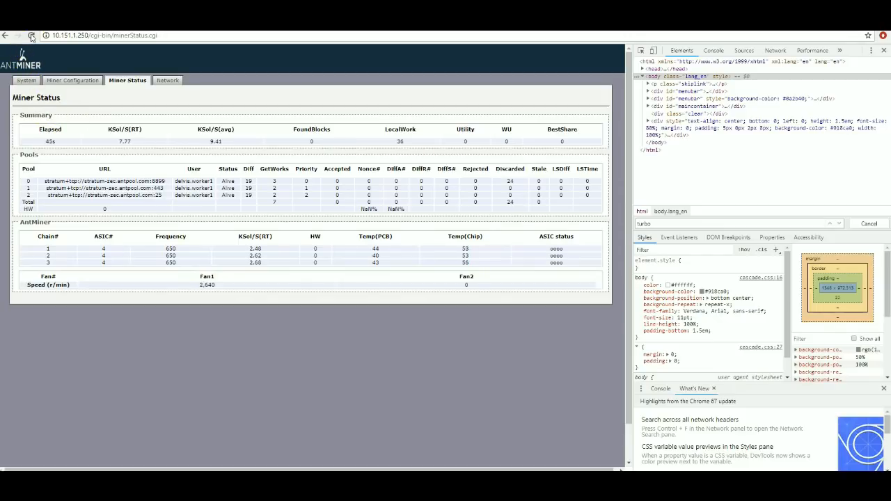
{"action": "mouse_move", "coordinate": [128, 156]}
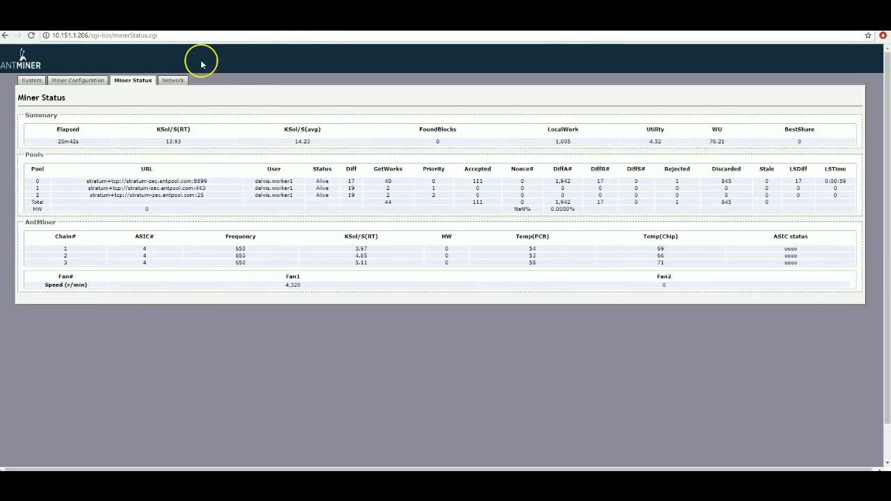
- Compare each miner's blank Advanced Settings frequency with its Miner Status showing 650
{"action": "left_click", "coordinate": [78, 81]}
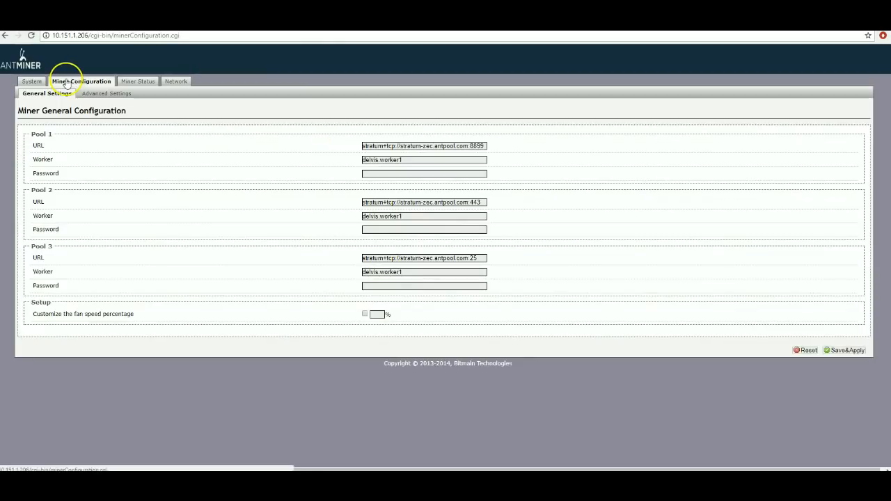
{"action": "left_click", "coordinate": [106, 93]}
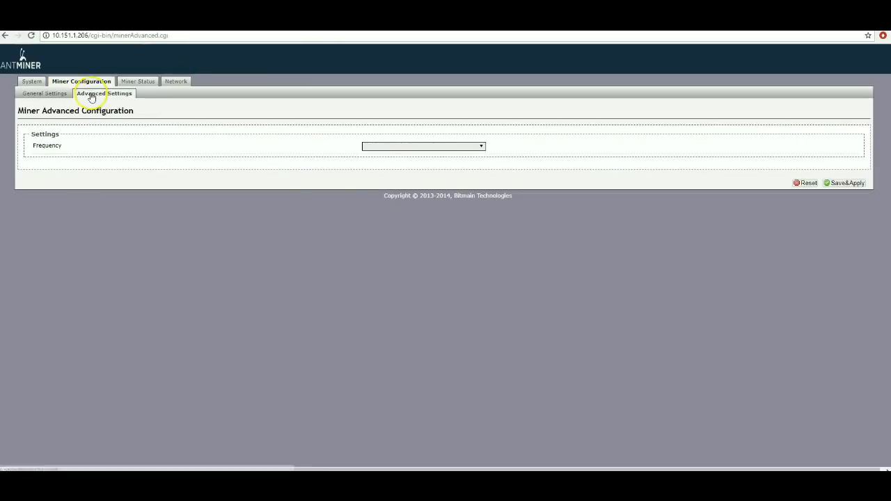
{"action": "left_click", "coordinate": [424, 145]}
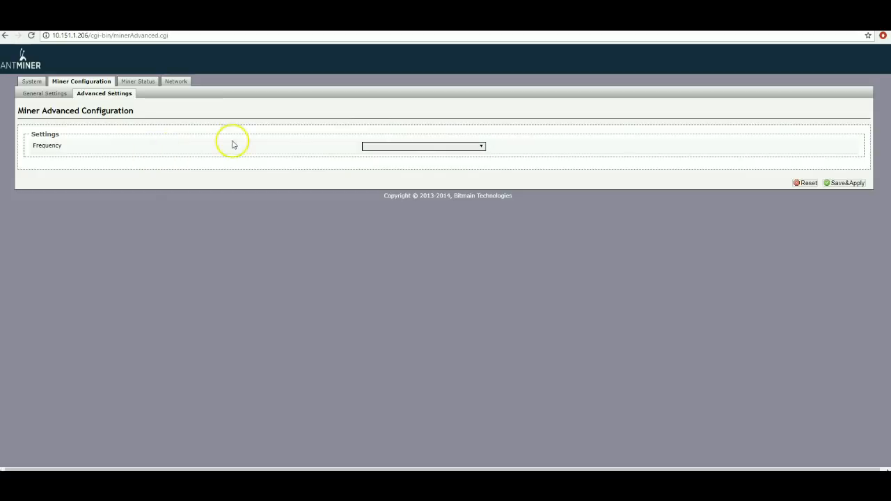
{"action": "left_click", "coordinate": [137, 81]}
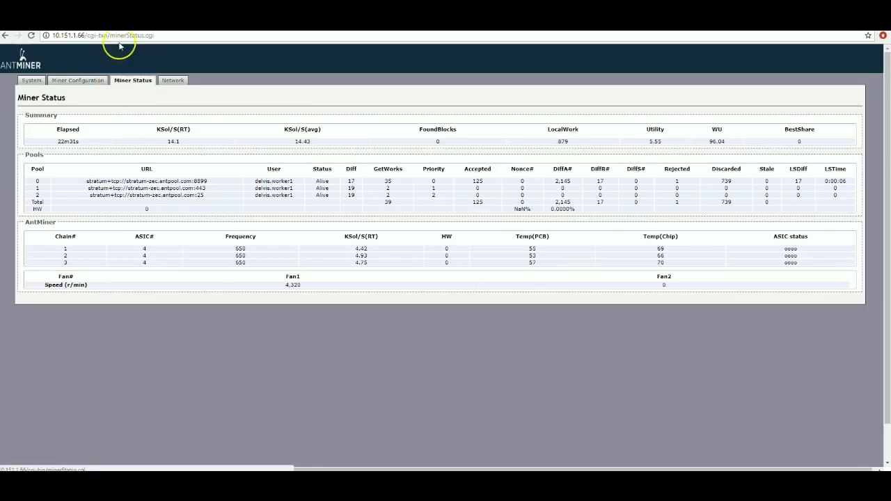
{"action": "left_click", "coordinate": [82, 80]}
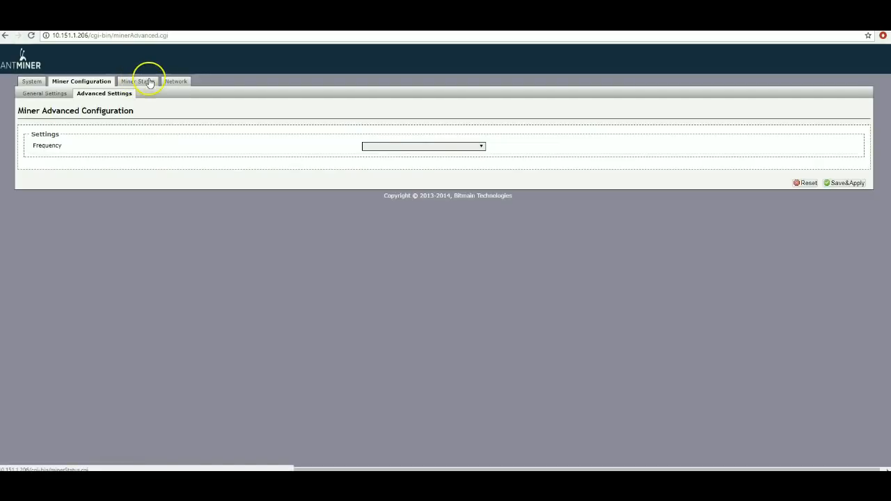
{"action": "left_click", "coordinate": [137, 81]}
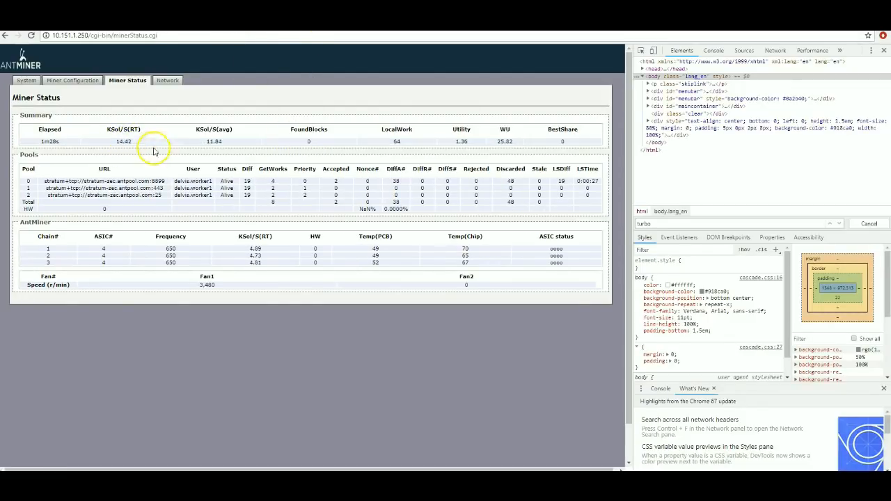
{"action": "mouse_move", "coordinate": [388, 342]}
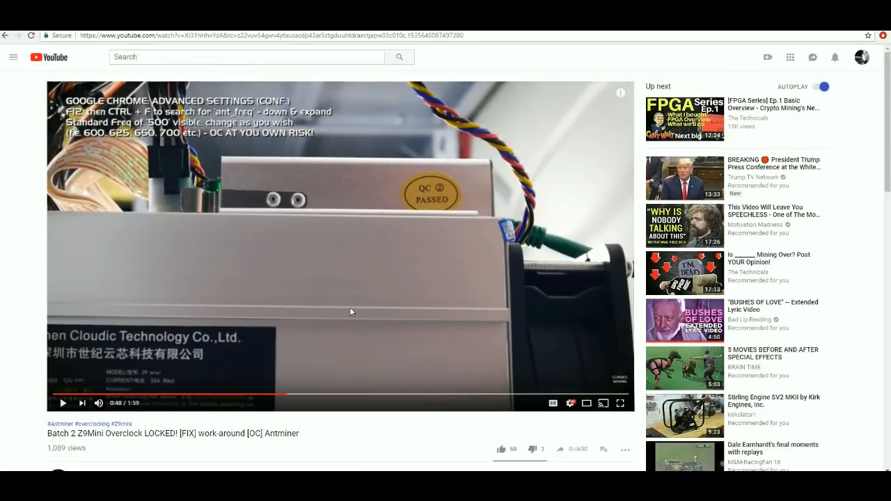
- Resume the Batch 2 Z9Mini overclock work-around video on YouTube
{"action": "left_click", "coordinate": [351, 303]}
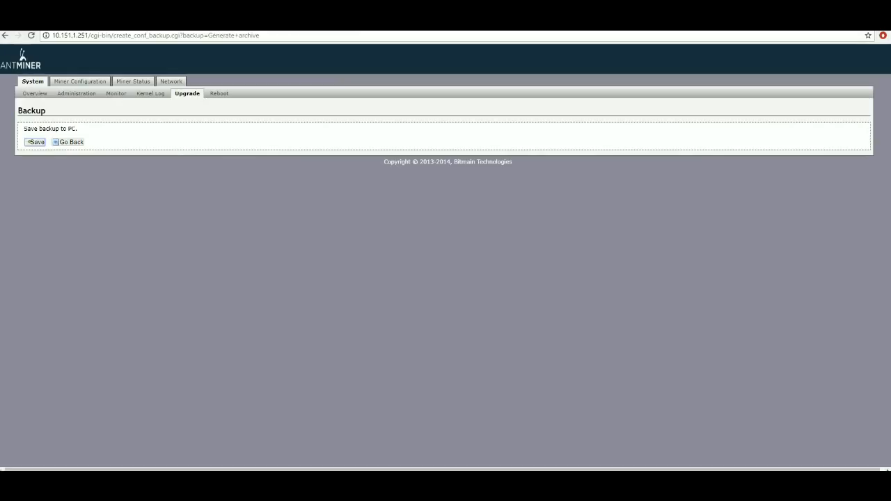
{"action": "mouse_move", "coordinate": [354, 189]}
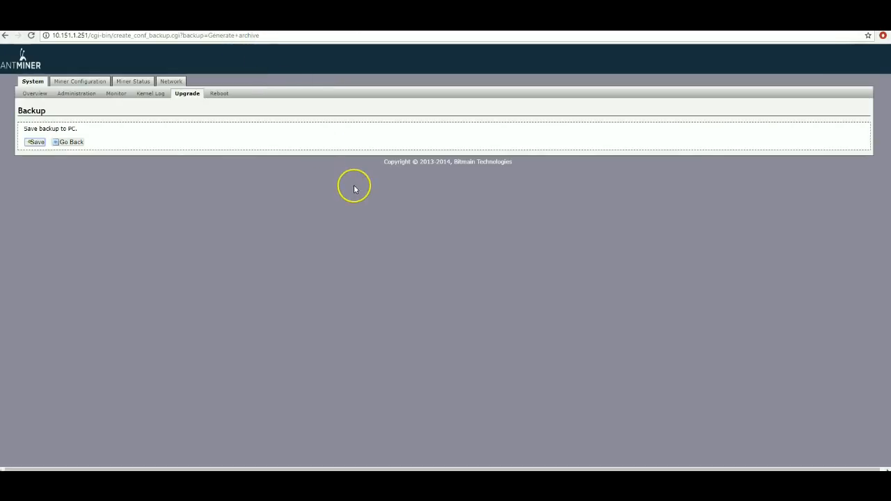